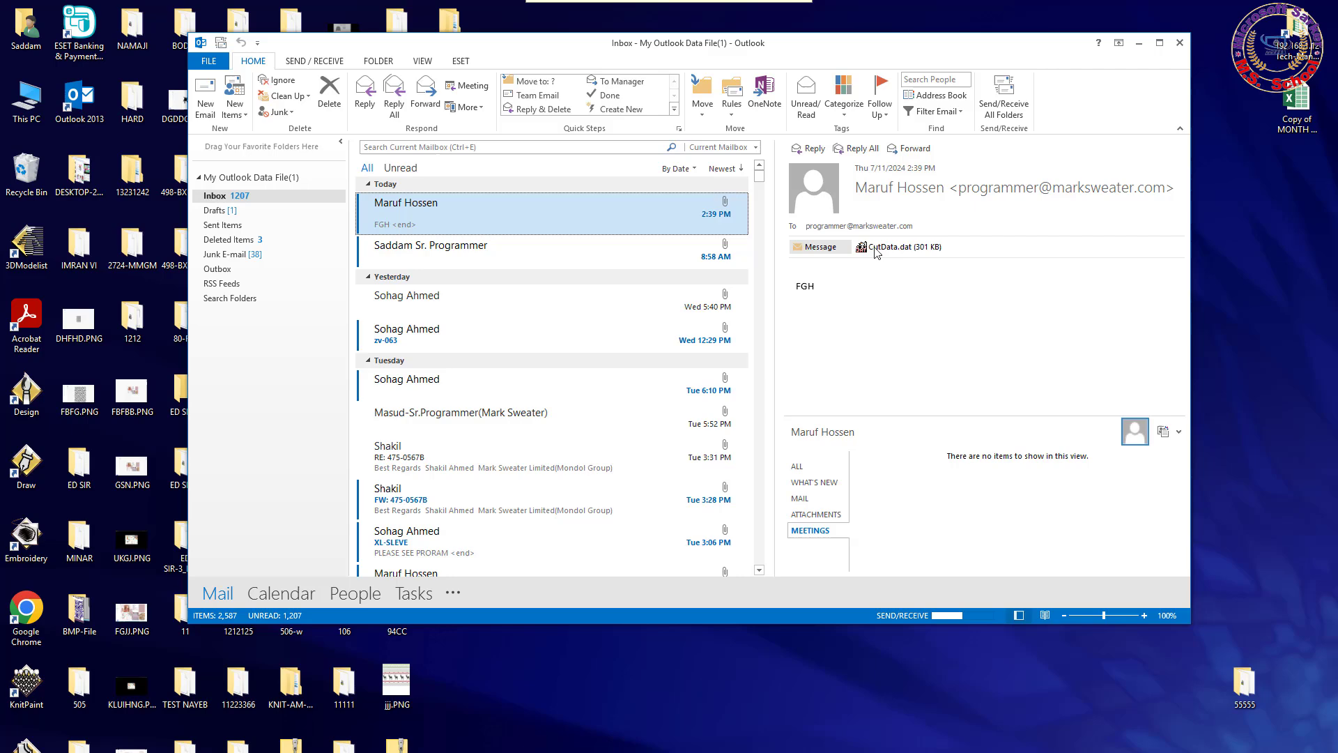
# - Attempt to open the CutData.dat attachment and dismiss the 'Cannot create file' error
pyautogui.doubleClick(891, 247)
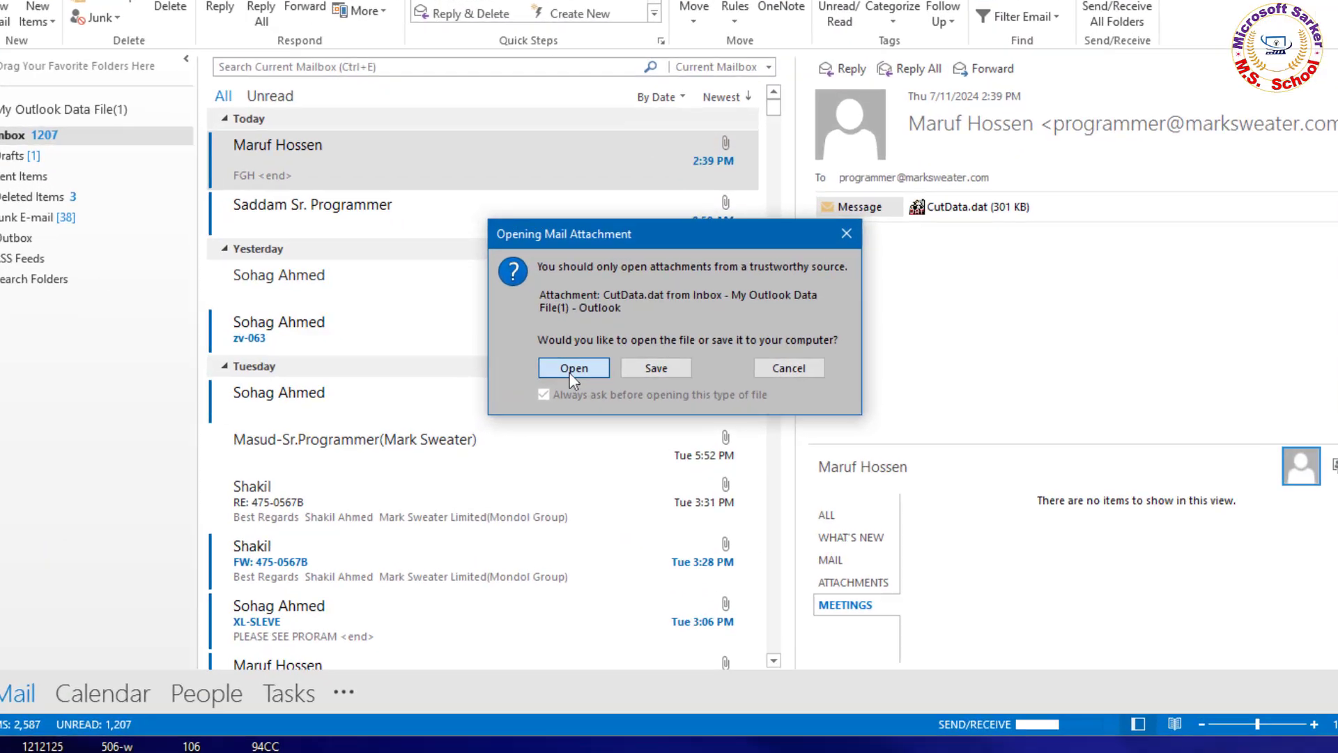
pyautogui.click(573, 368)
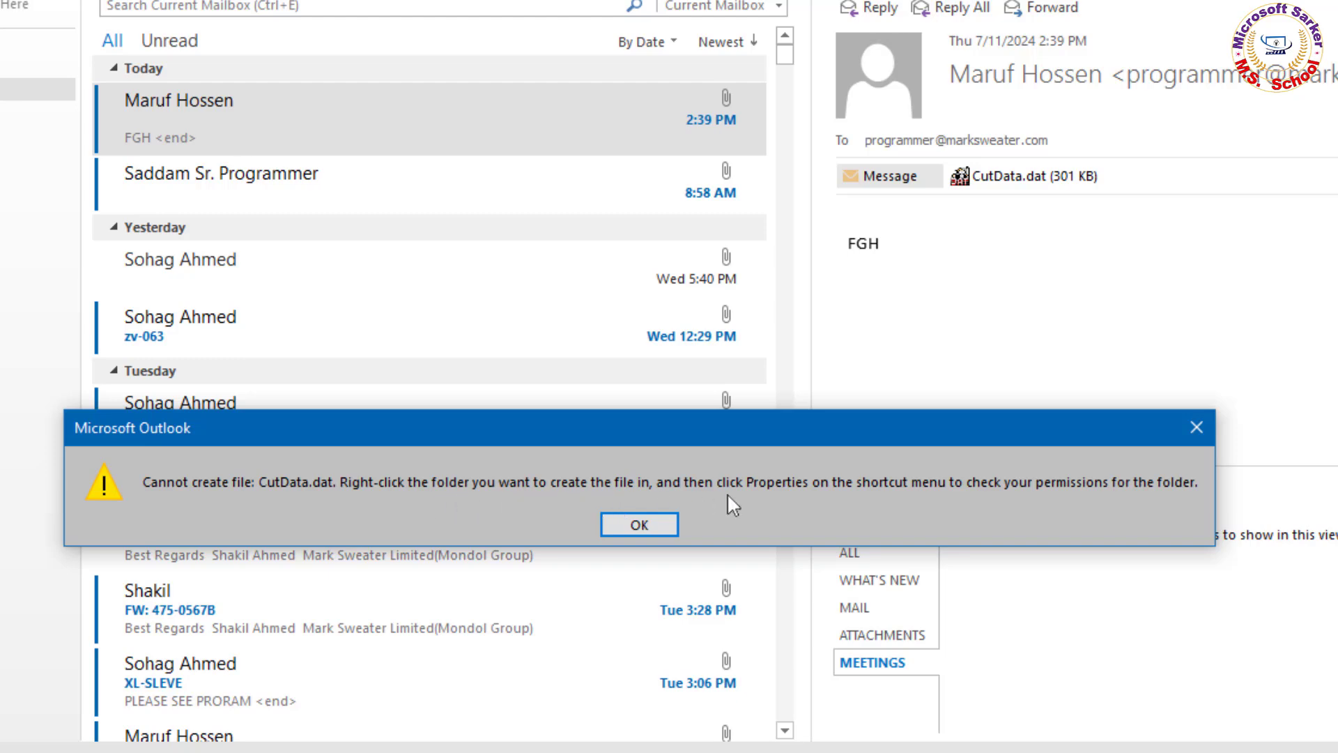
pyautogui.click(638, 524)
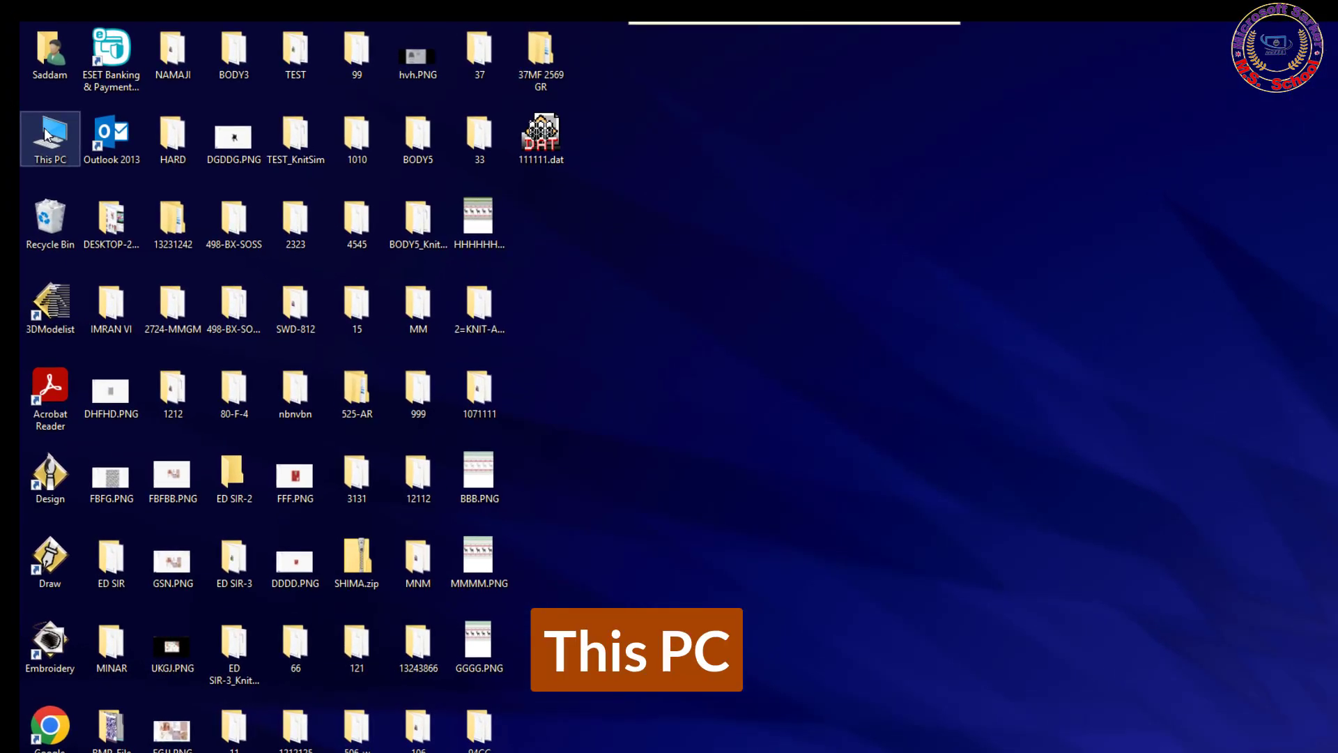
# - Create a new folder named Temp1 at the root of the Windows10 (C:) drive
pyautogui.doubleClick(49, 132)
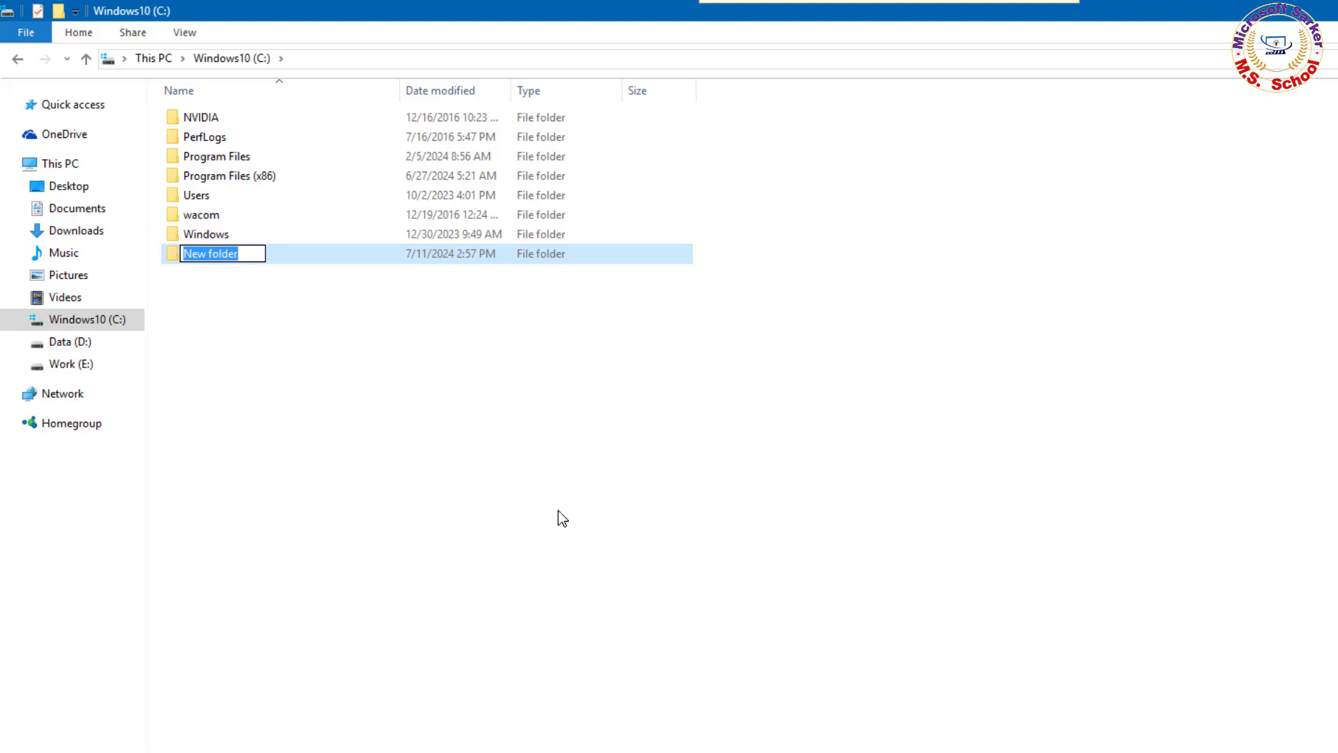
pyautogui.write('Temp')
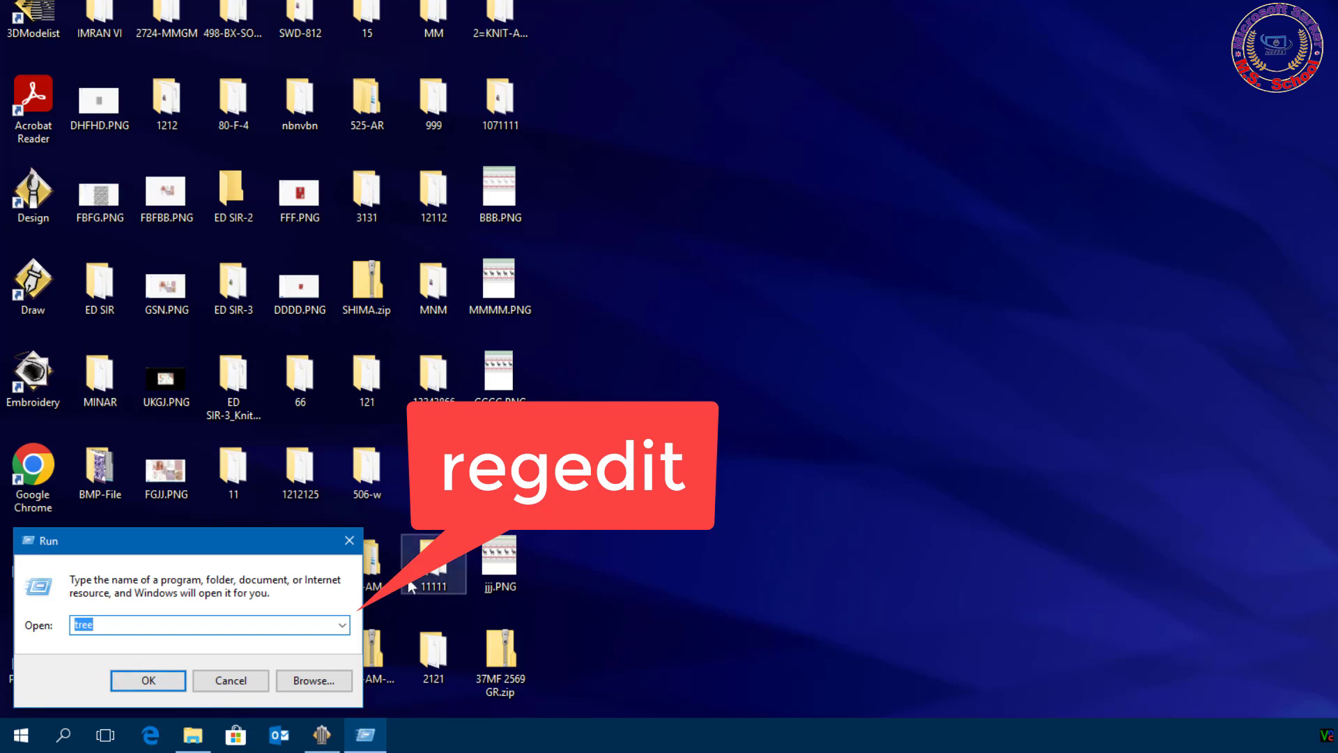
# - Launch regedit from the Run box and approve the User Account Control prompt
pyautogui.write('rege')
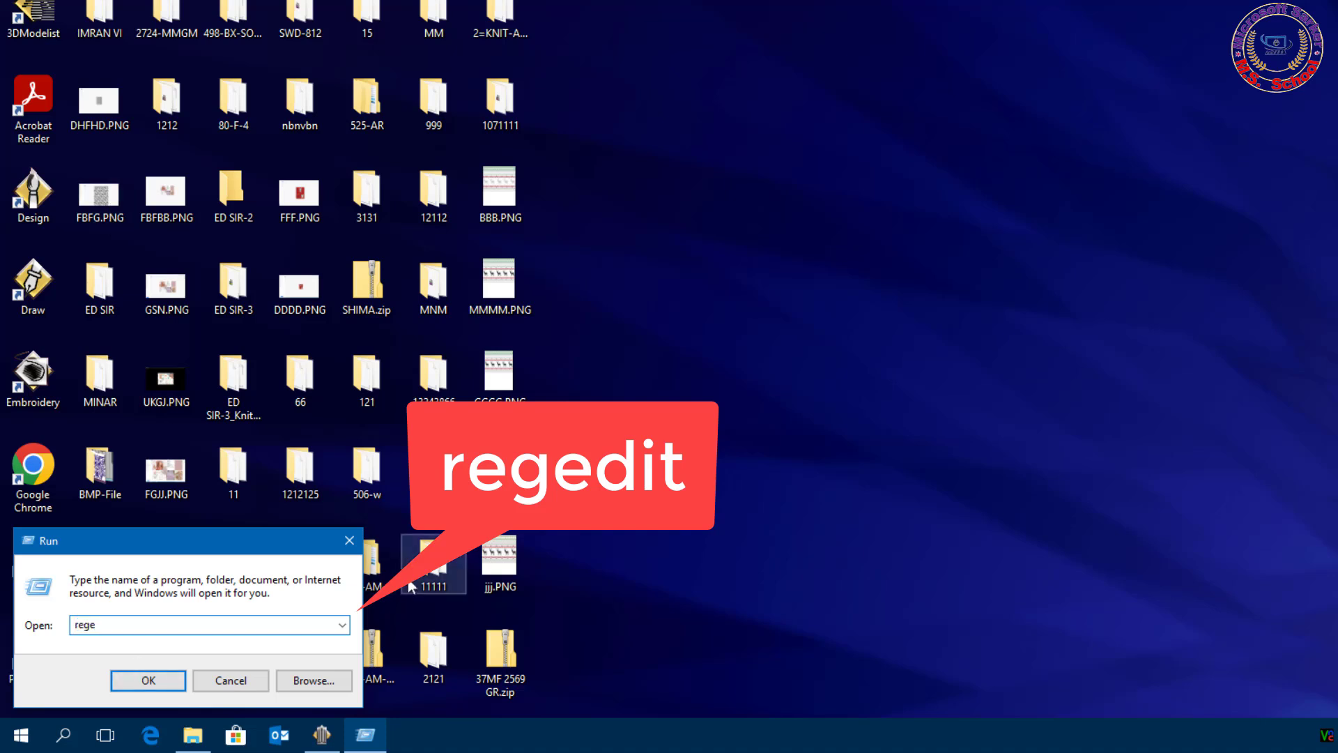
pyautogui.click(146, 680)
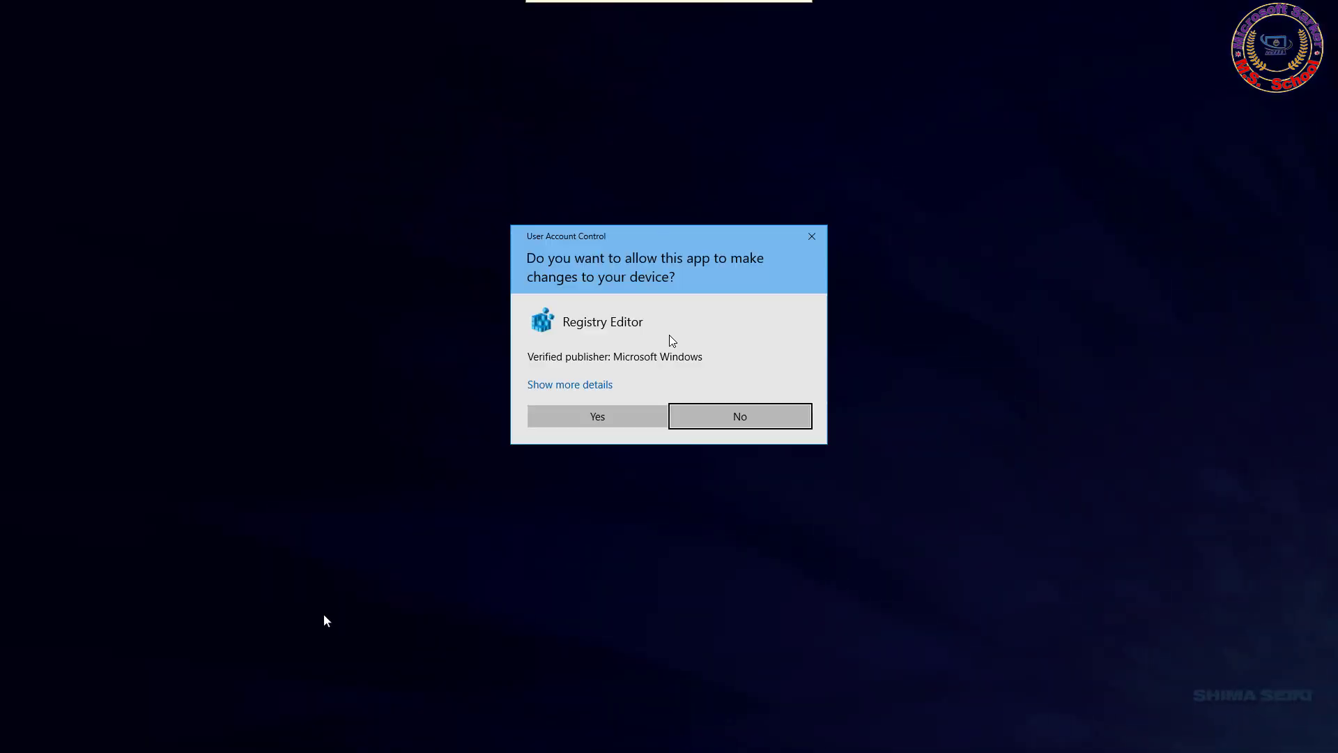
pyautogui.click(739, 415)
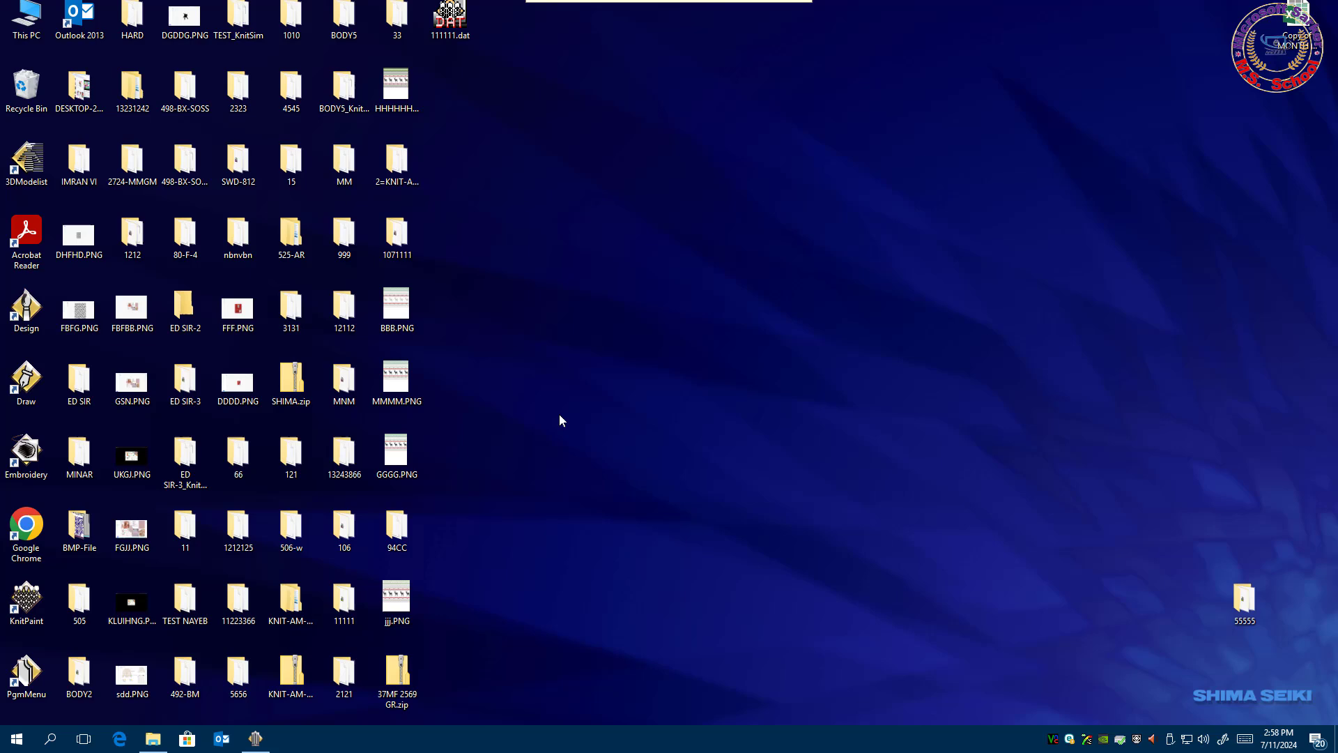
# - Expand HKEY_CURRENT_USER > SOFTWARE > Microsoft and scroll to the Office key
pyautogui.click(290, 739)
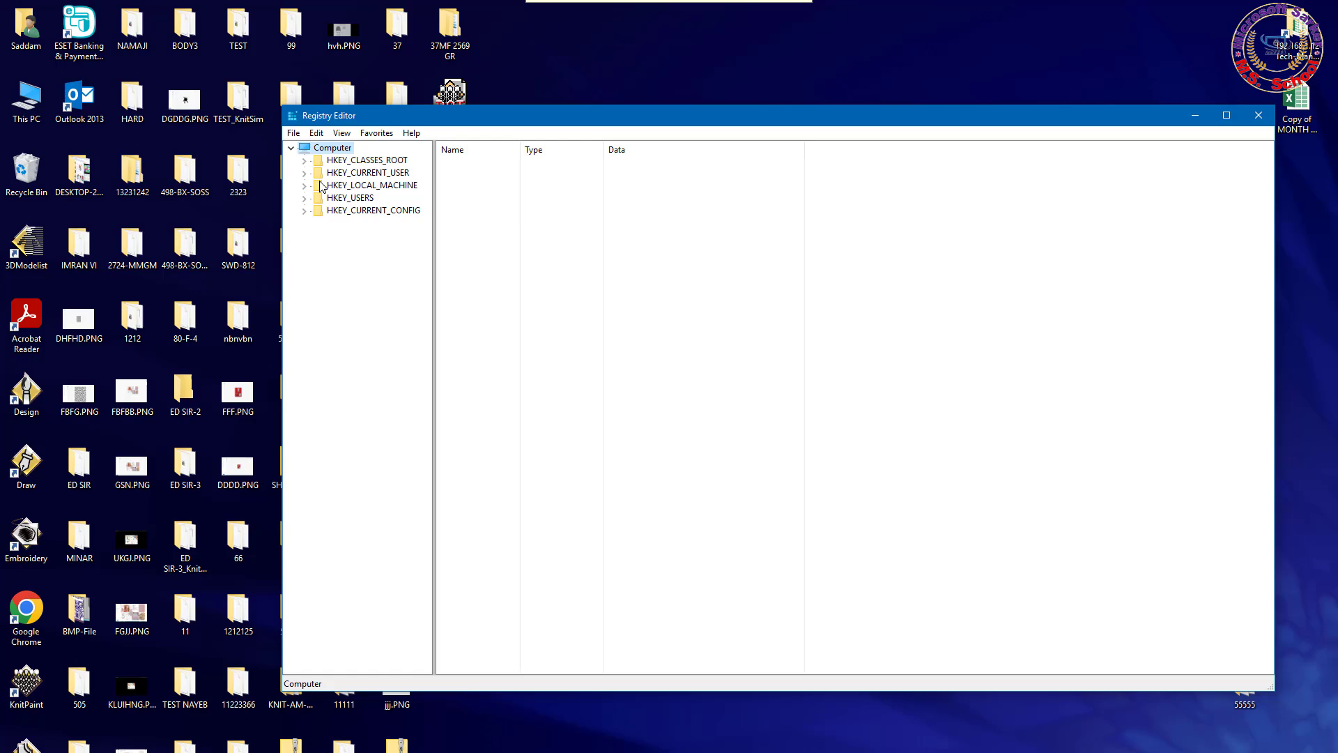
pyautogui.click(305, 172)
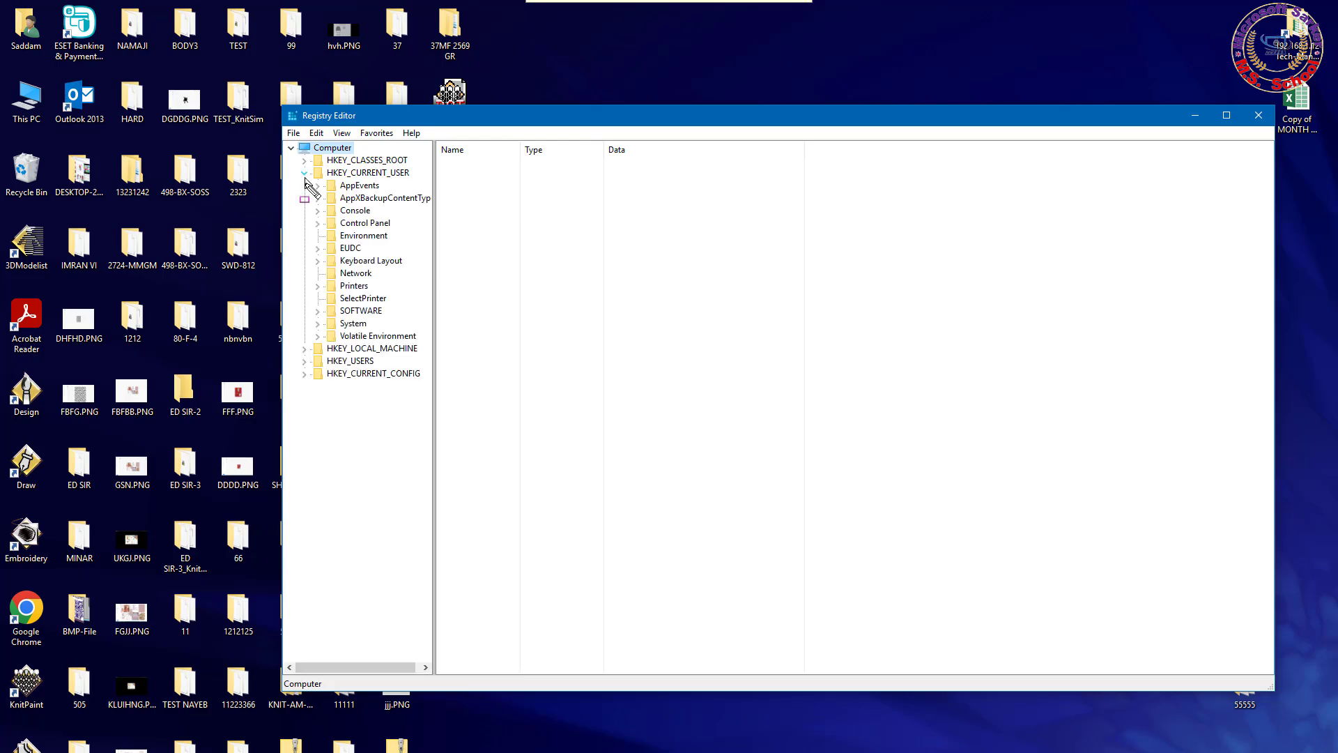
pyautogui.click(359, 310)
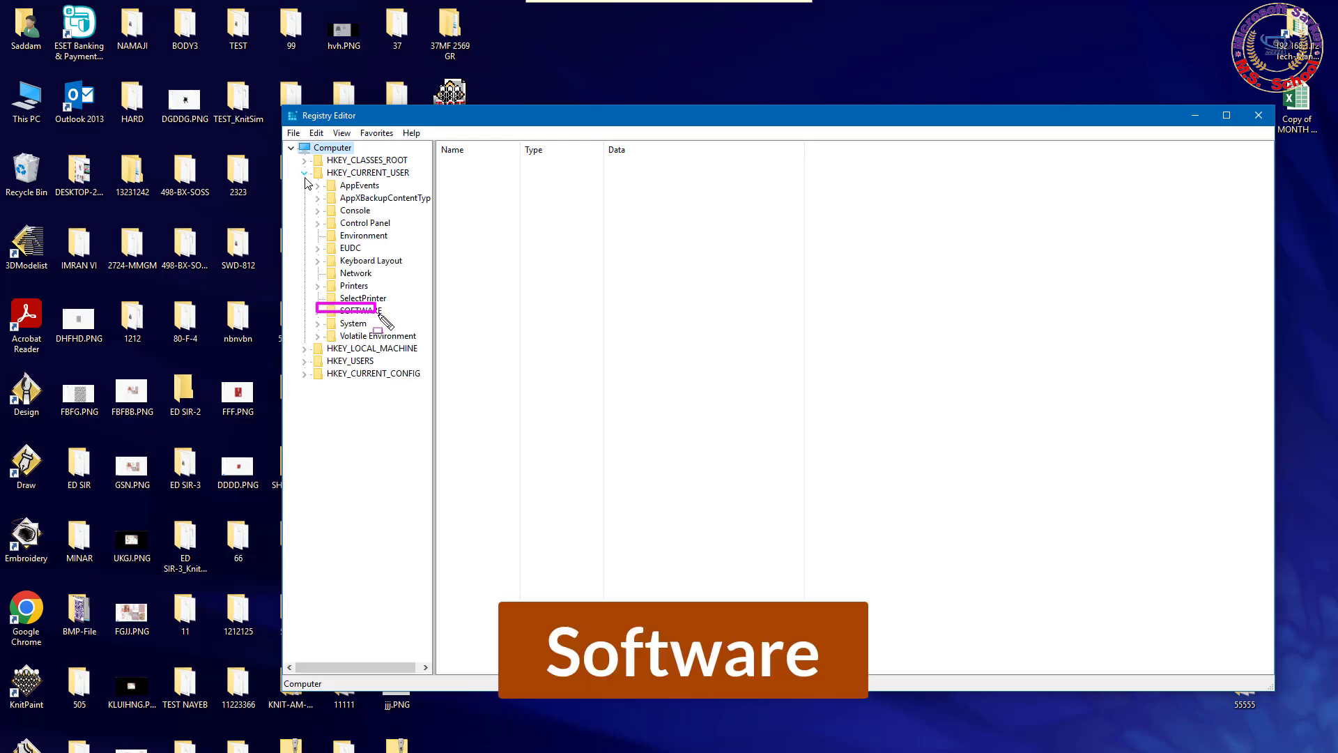
pyautogui.click(318, 310)
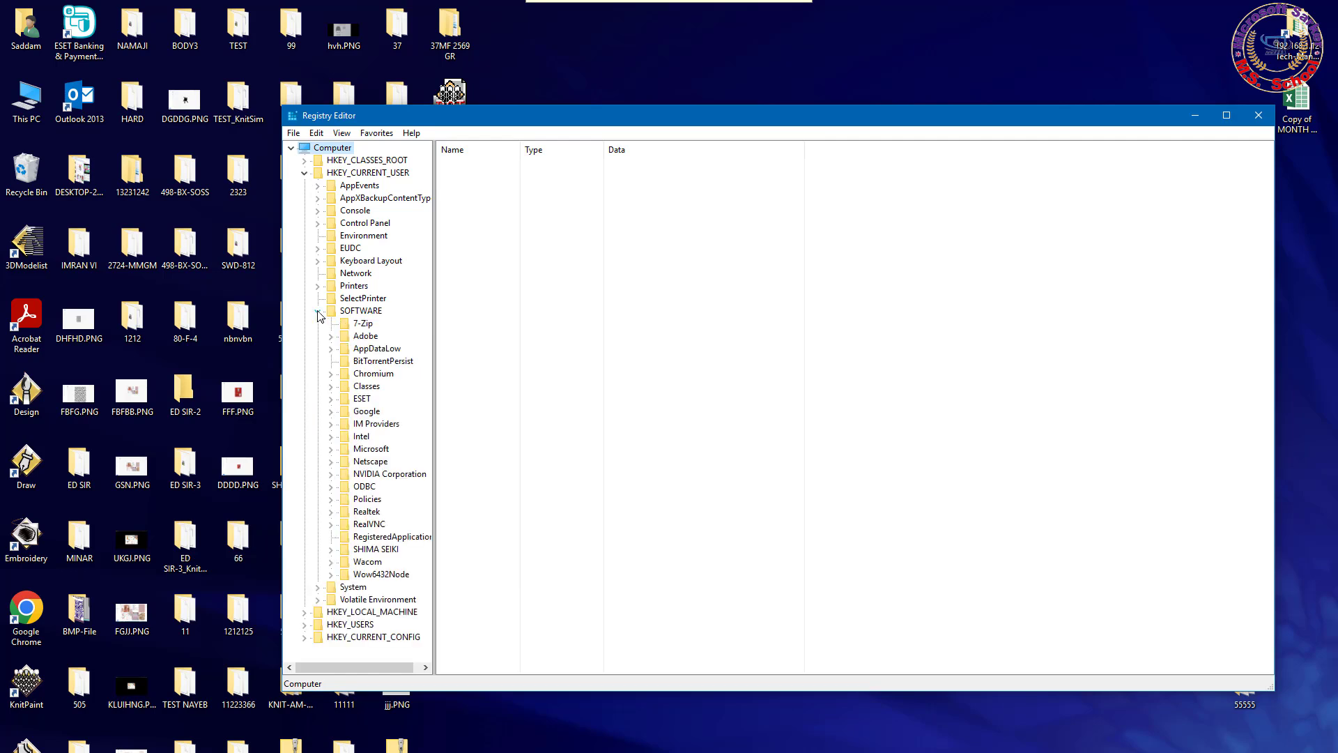
pyautogui.moveTo(435, 297)
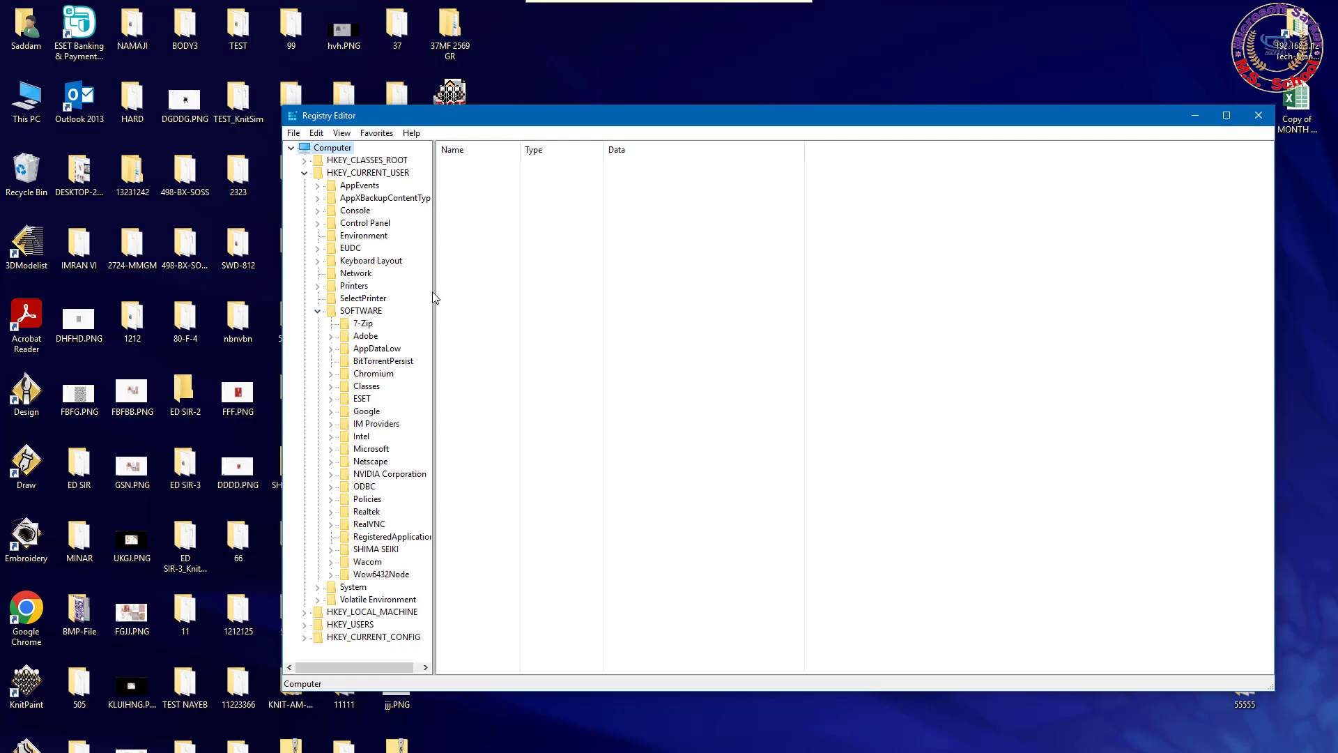
pyautogui.click(370, 447)
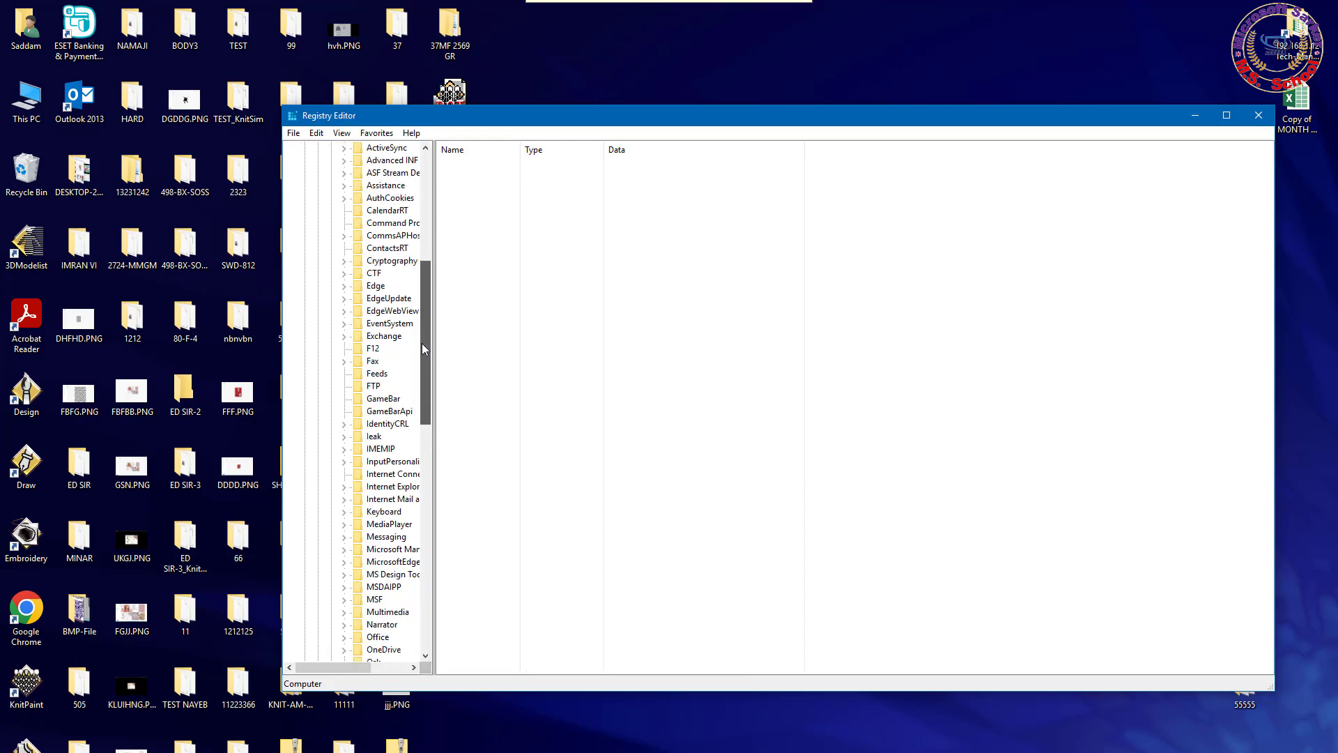
pyautogui.scroll(-3)
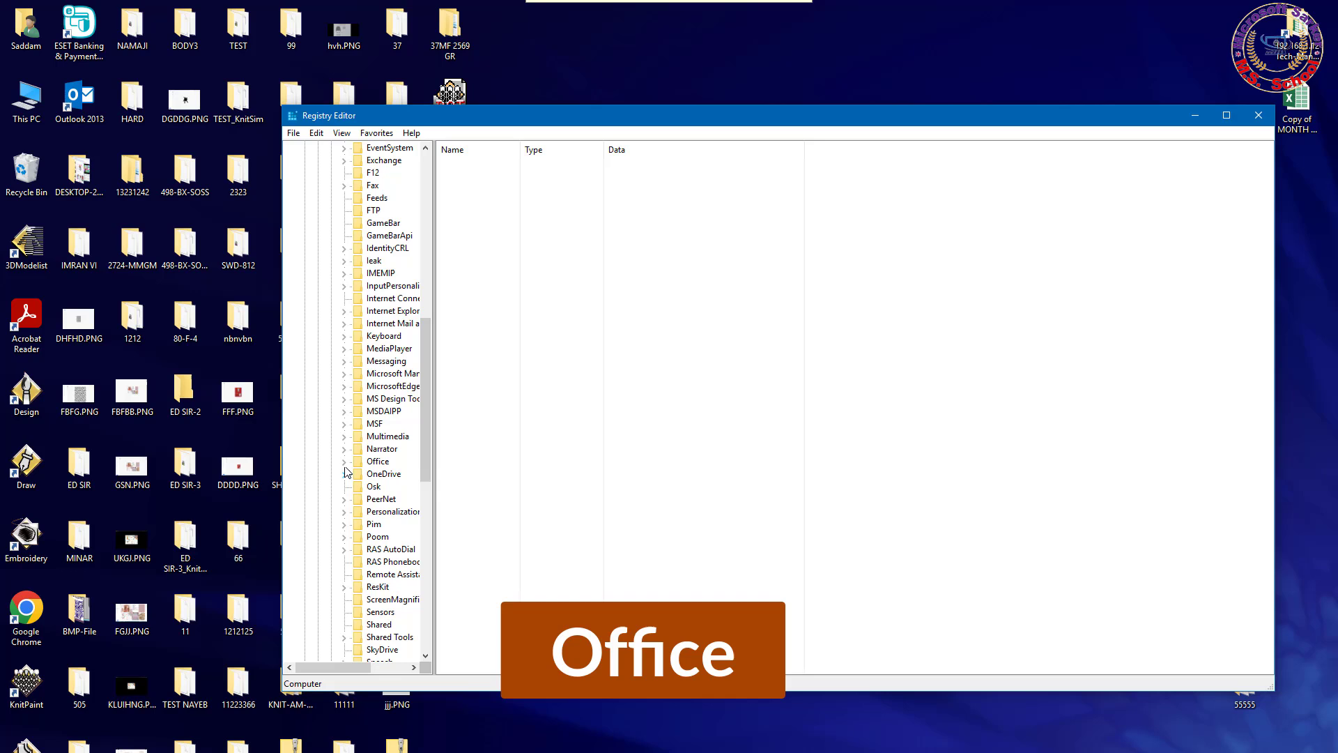
# - Expand Office > 15.0 > Outlook and select the Security key
pyautogui.click(344, 462)
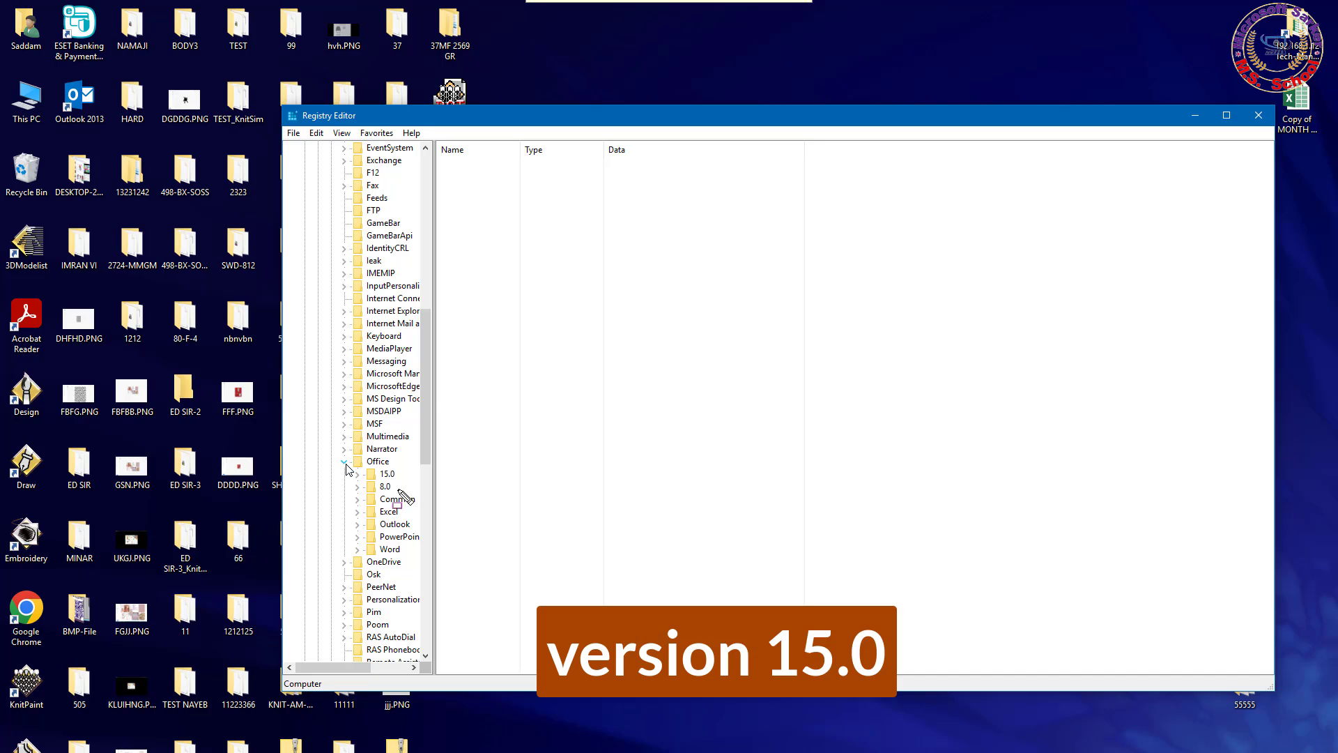
pyautogui.click(387, 474)
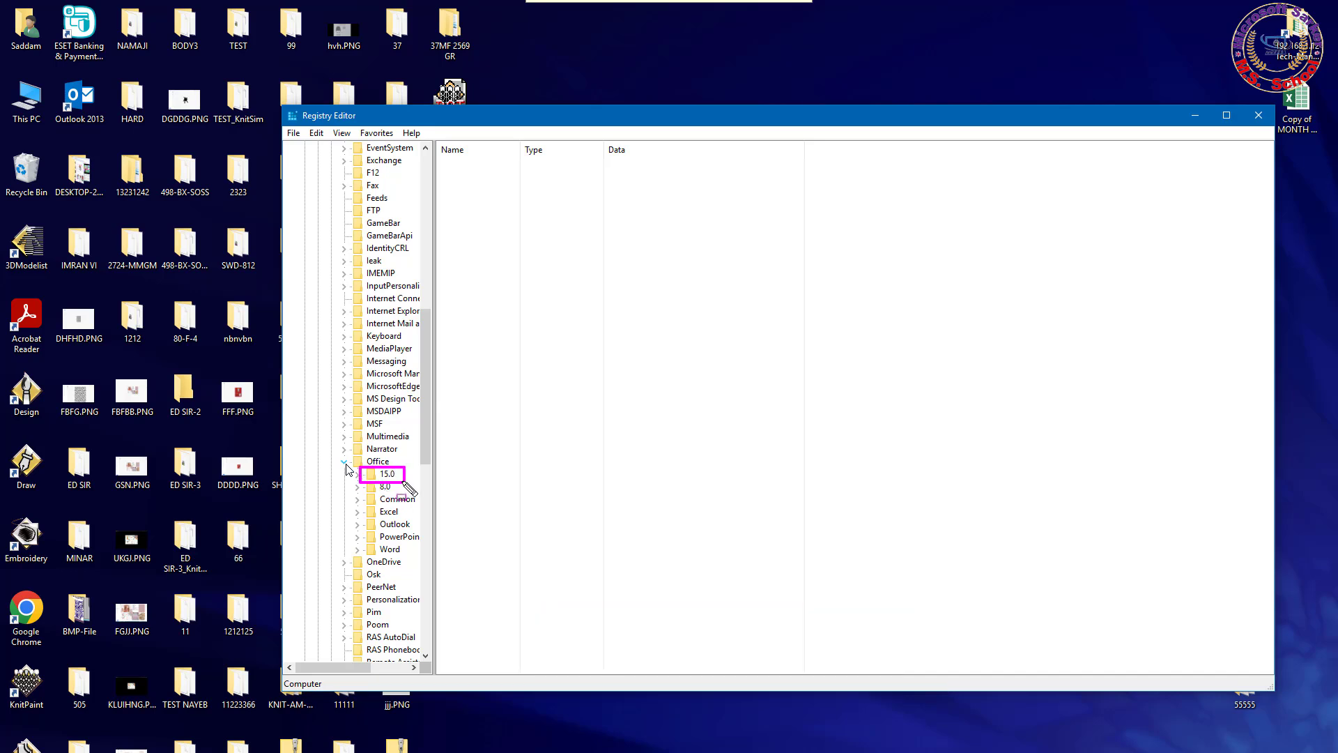
pyautogui.click(358, 473)
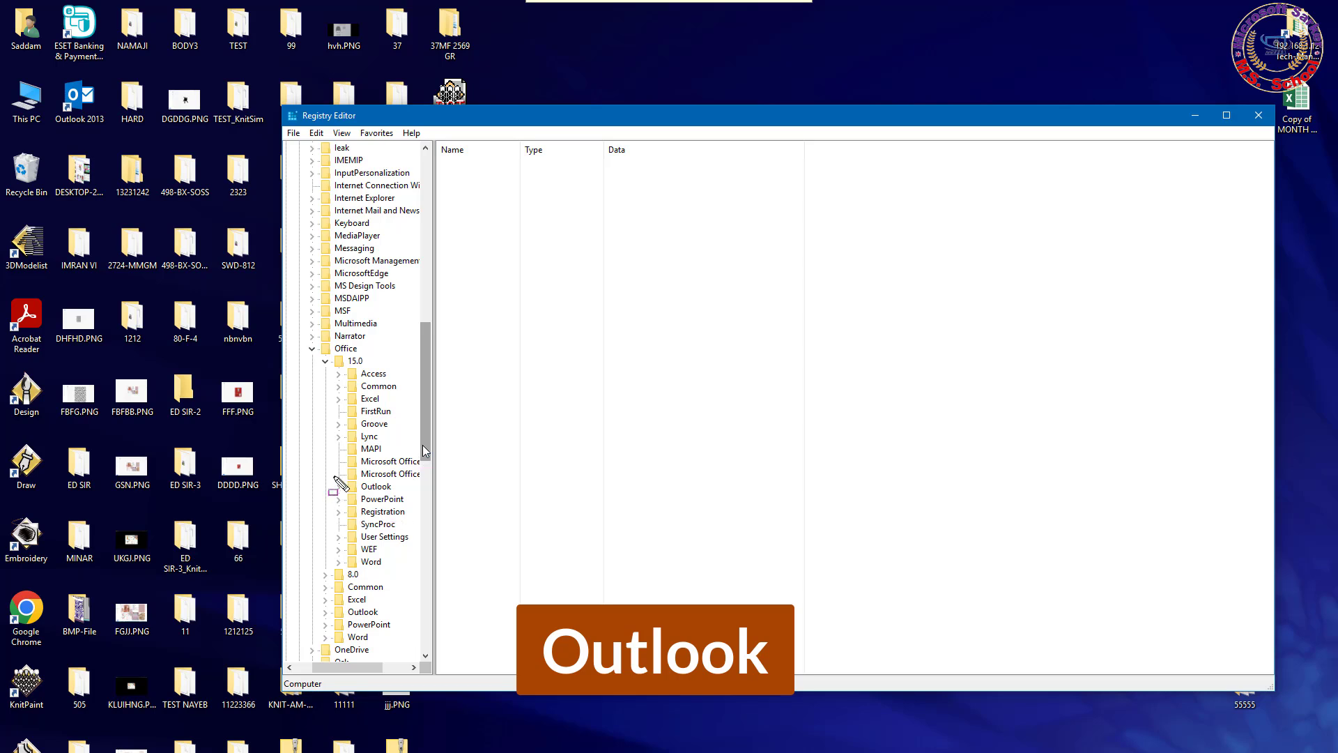
pyautogui.click(375, 485)
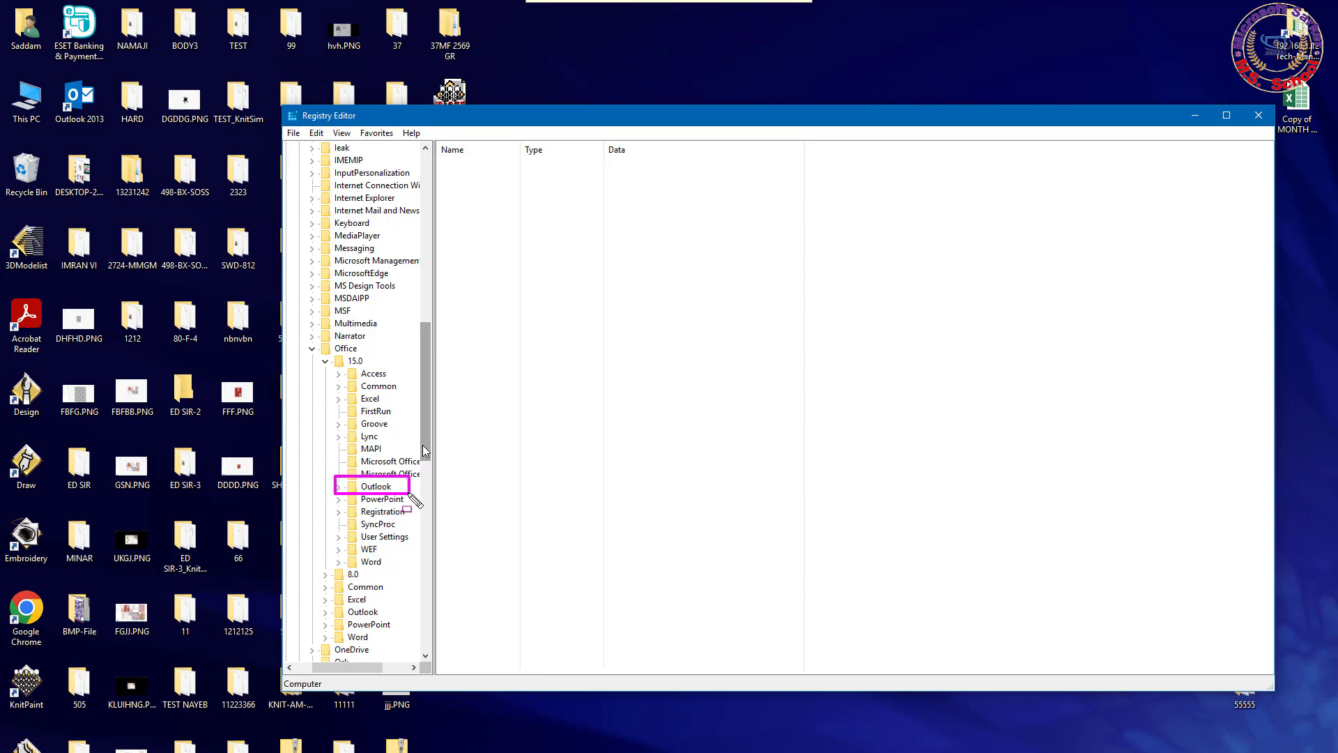
pyautogui.click(338, 485)
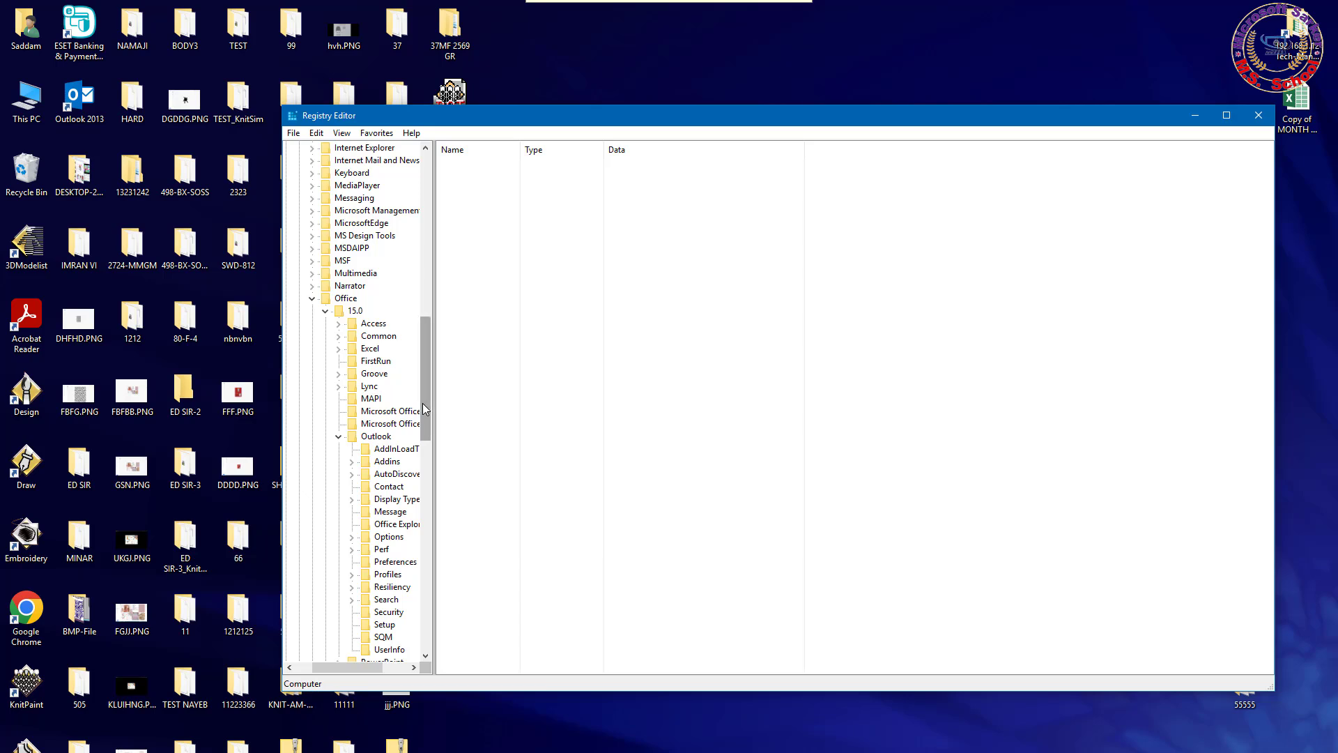
pyautogui.scroll(-3)
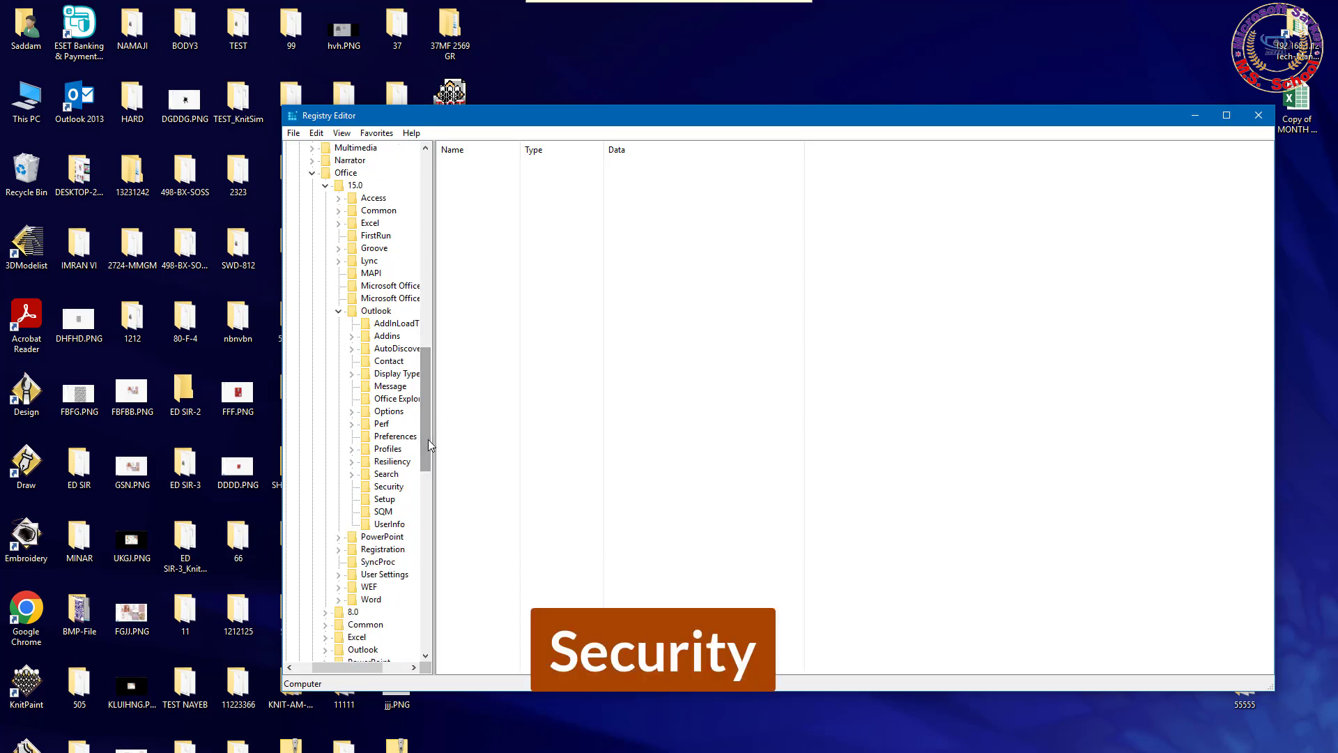
pyautogui.click(387, 486)
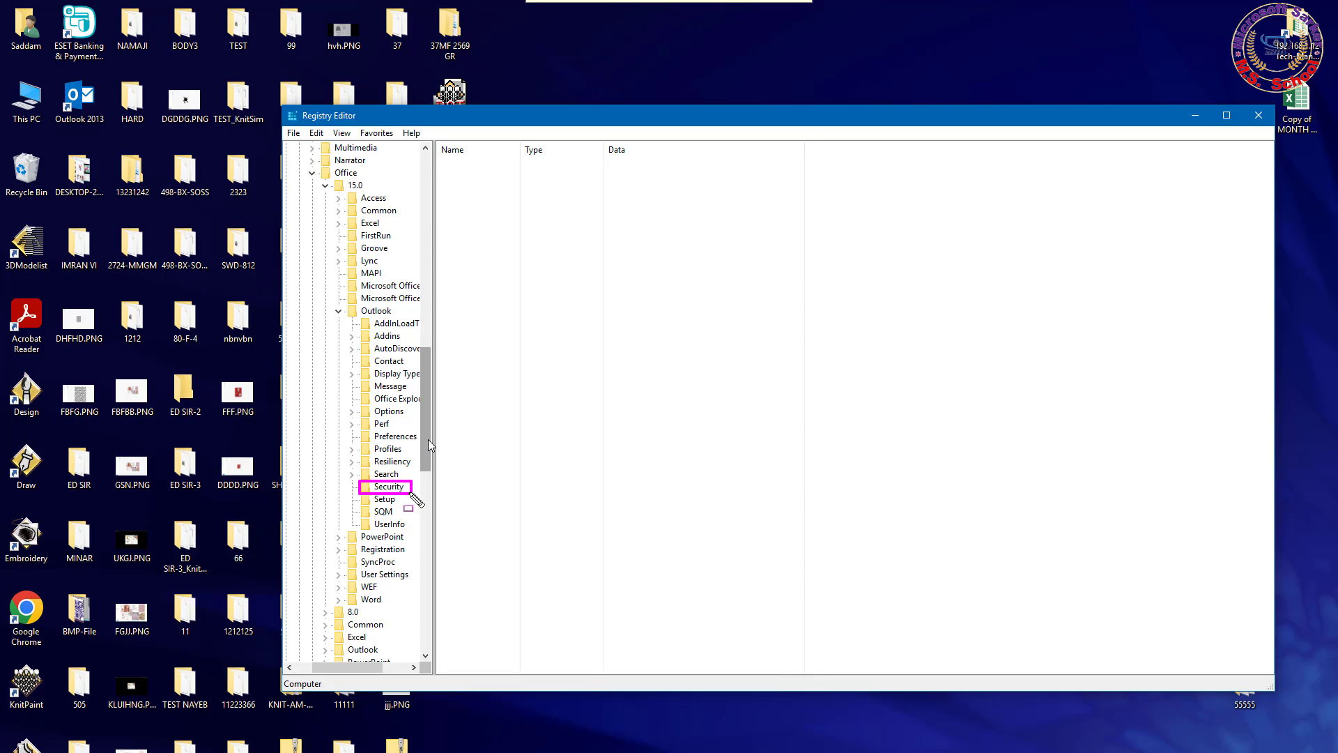
# - Open the OutlookSecureTempFolder value under Security for editing
pyautogui.click(387, 486)
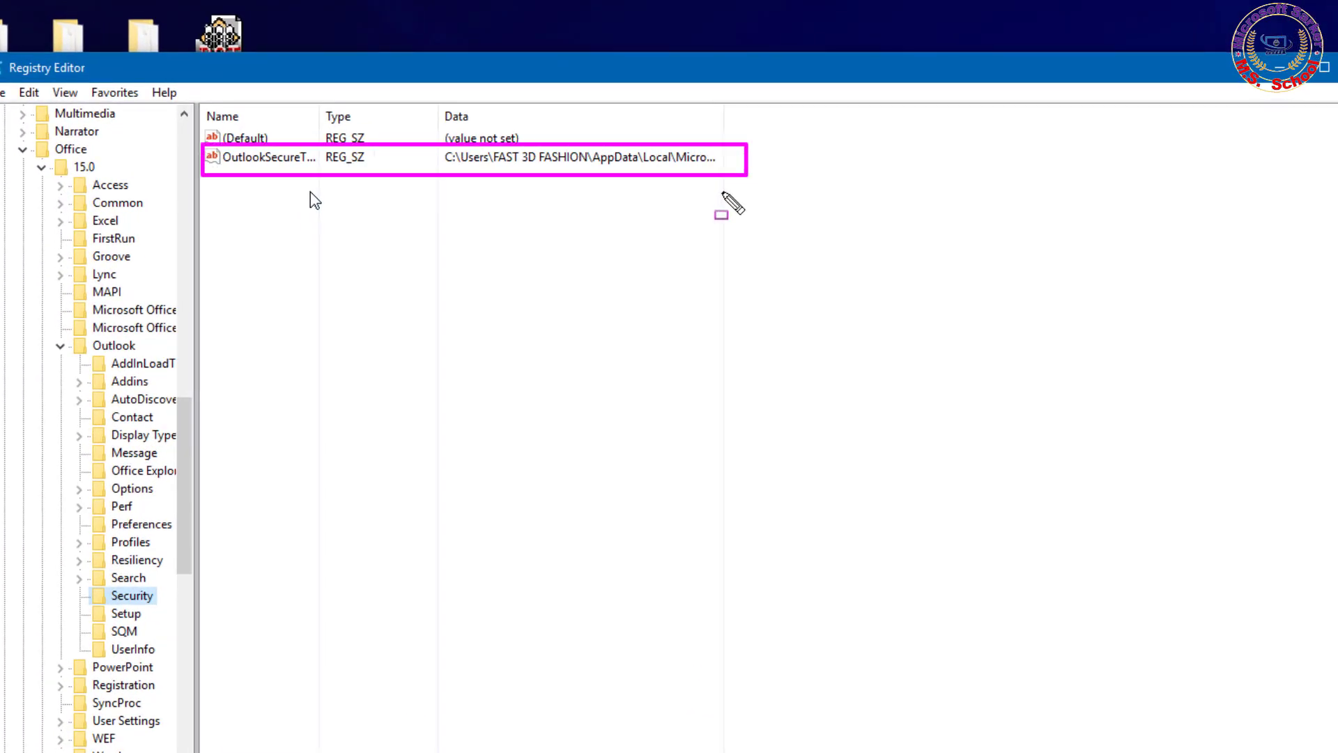
pyautogui.click(269, 158)
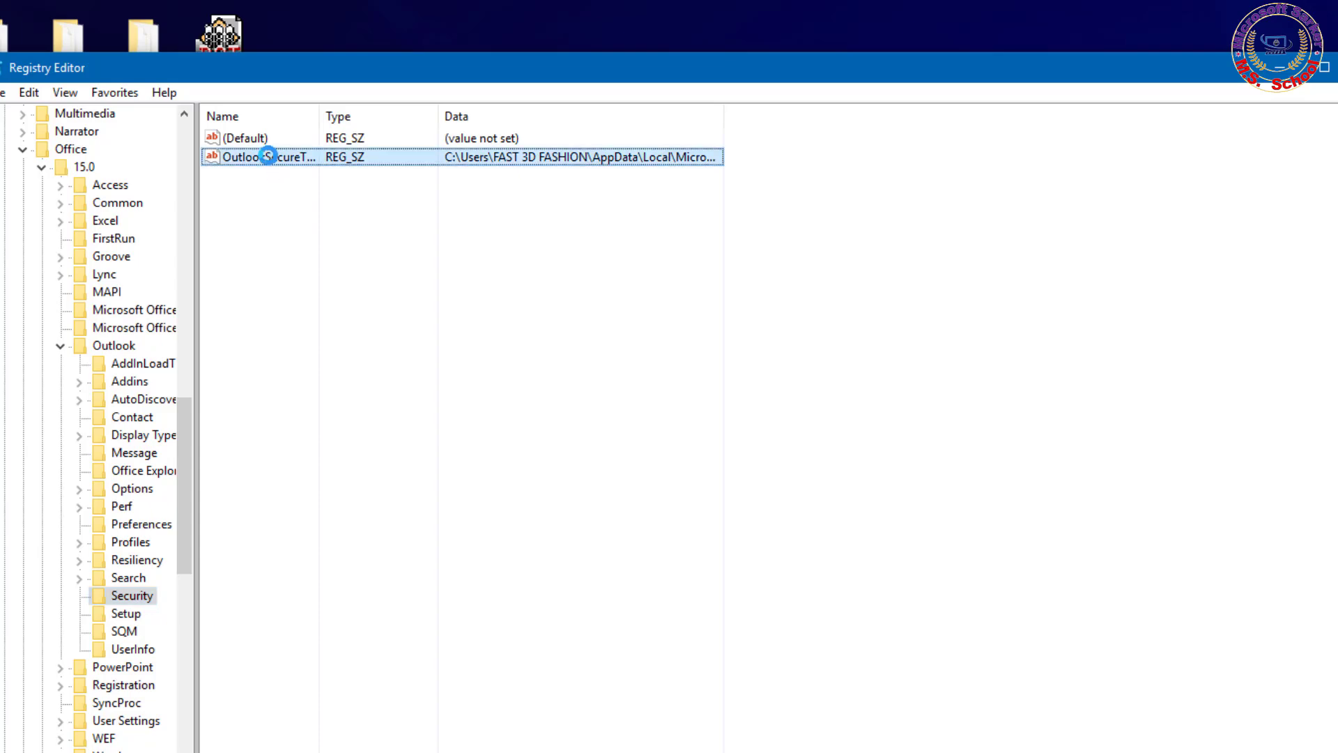
pyautogui.doubleClick(265, 156)
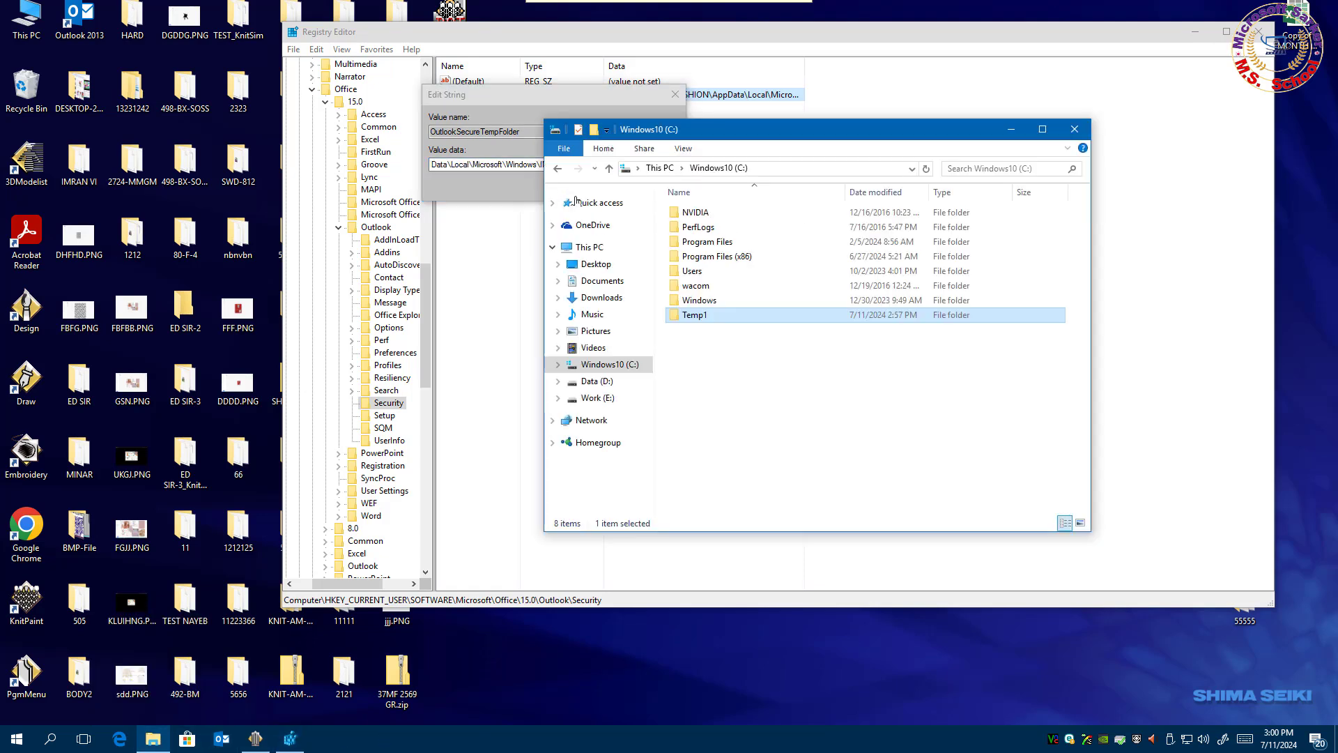
# - Replace the OutlookSecureTempFolder value data with C:\Temp1 and save it
pyautogui.doubleClick(694, 314)
pyautogui.write('C:\\Temp1')
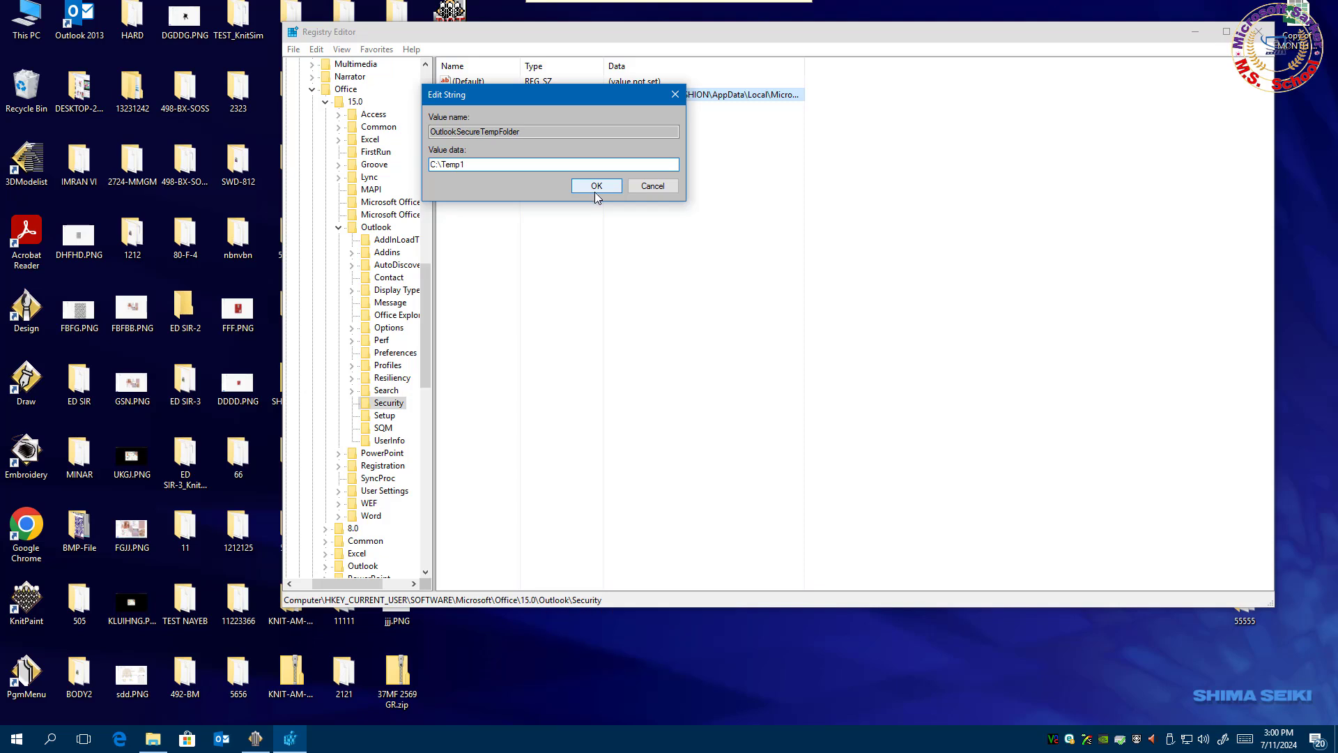
pyautogui.click(595, 186)
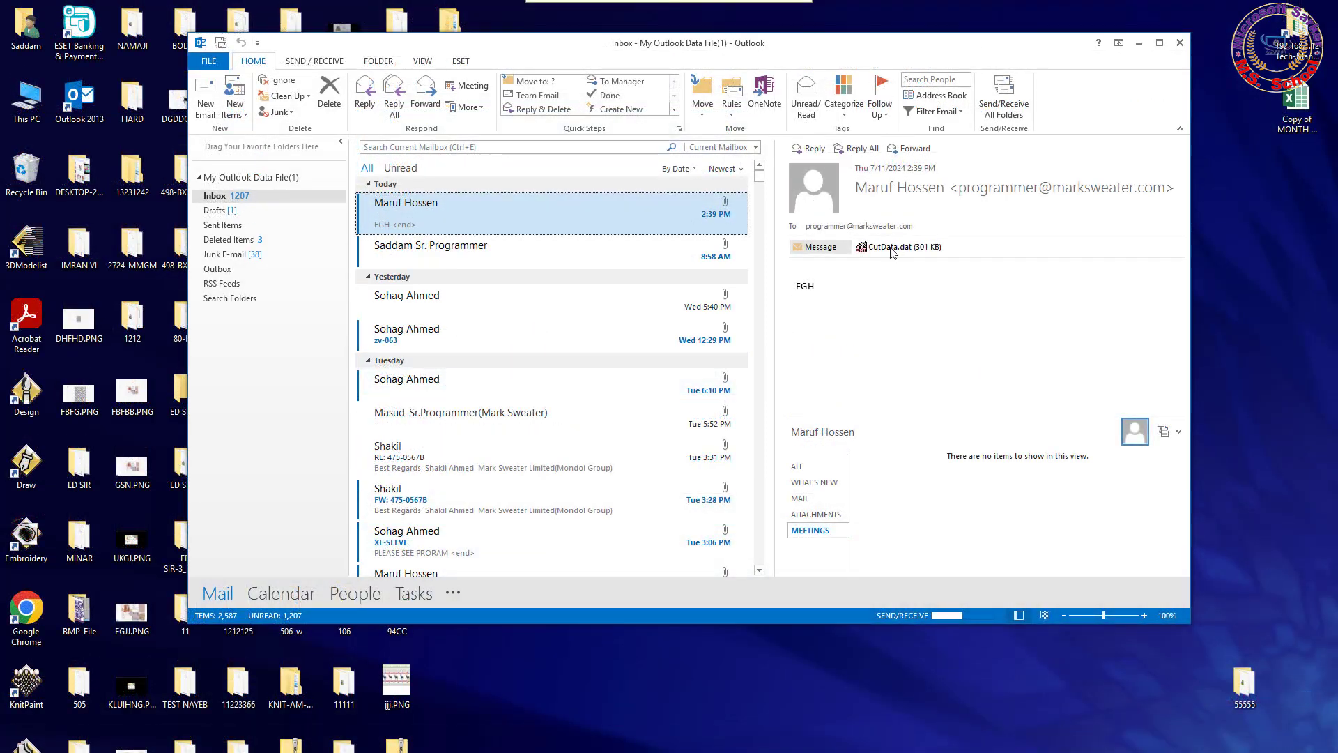
# - Open the CutData.dat attachment again, now without error
pyautogui.doubleClick(899, 247)
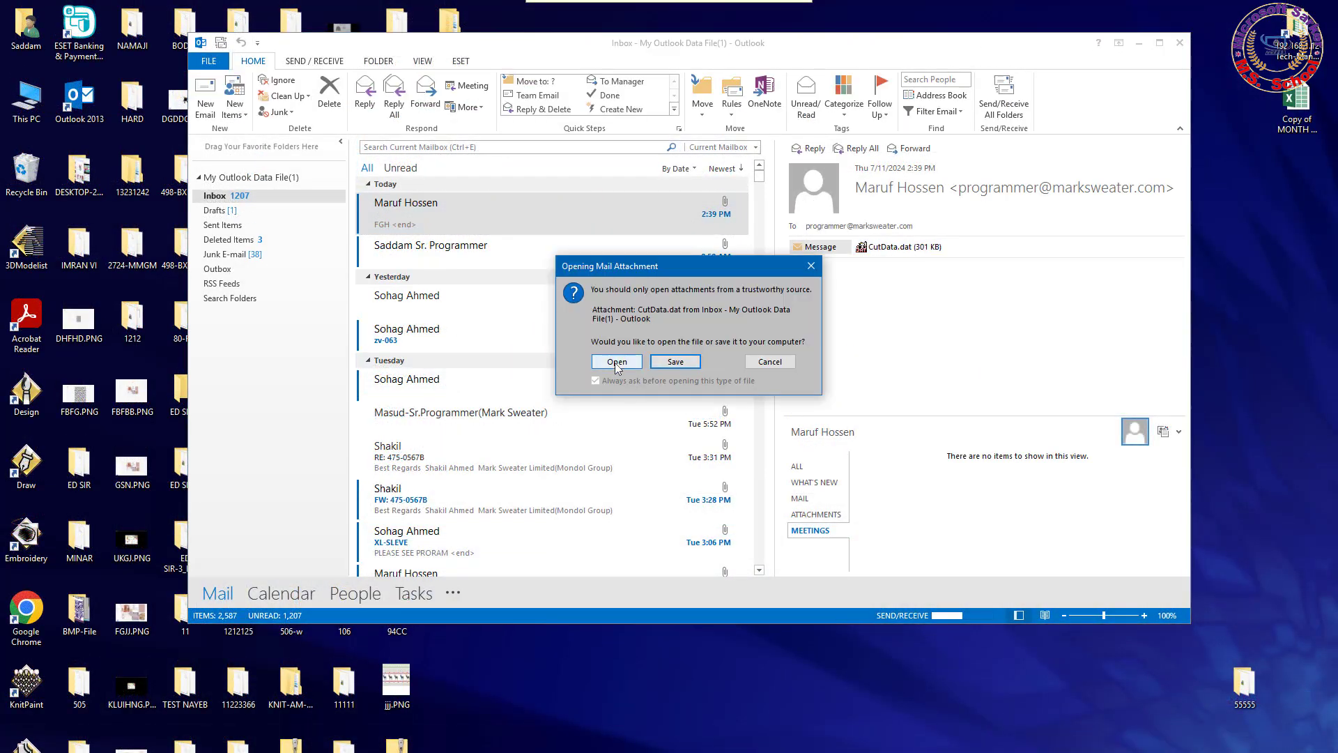
pyautogui.click(616, 361)
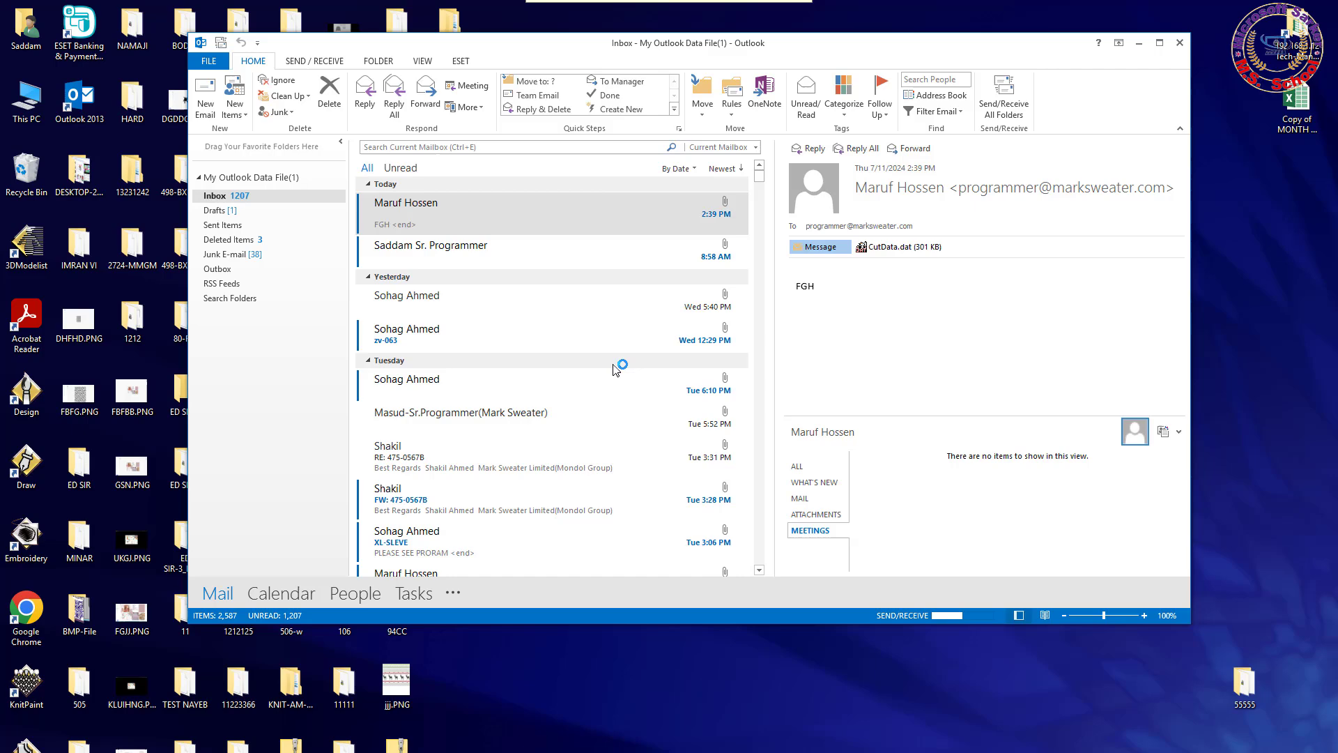